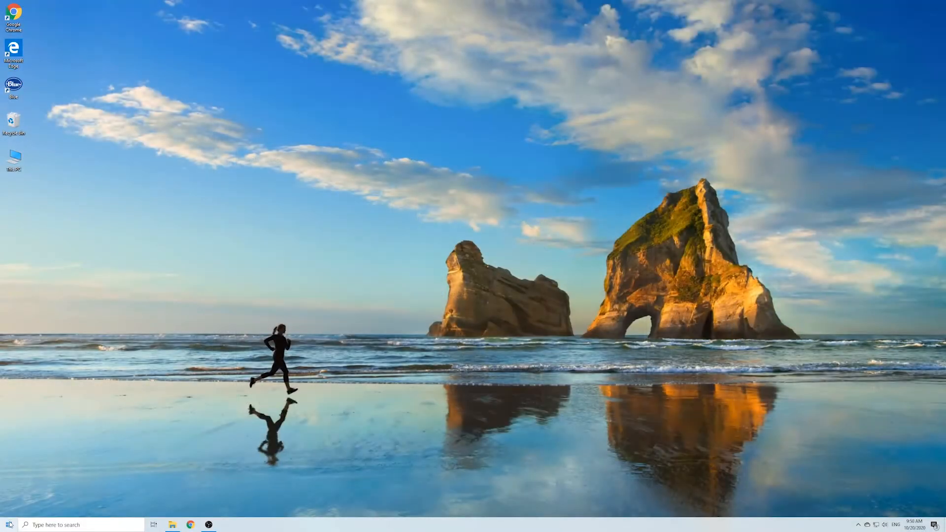
Step: Open Device Manager and uninstall the hp x796w USB disk drive under Disk drives
right_click(9, 524)
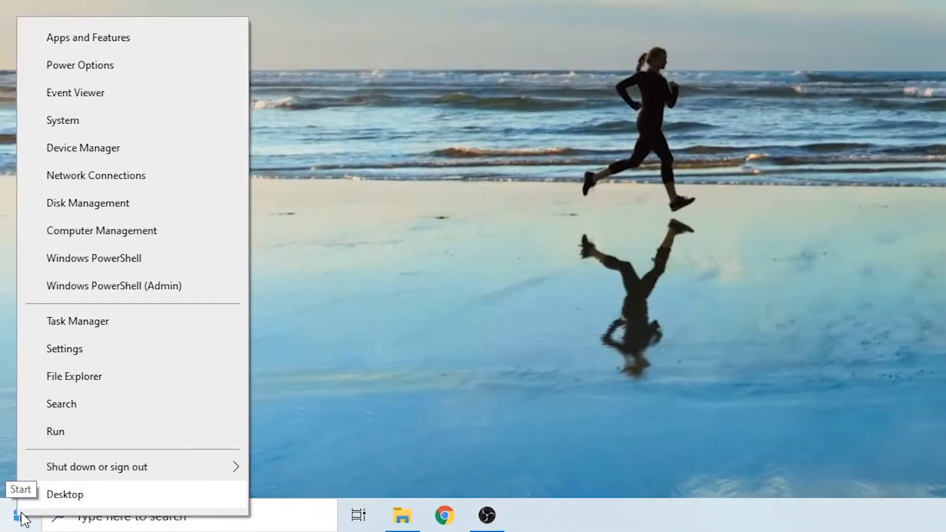
left_click(83, 148)
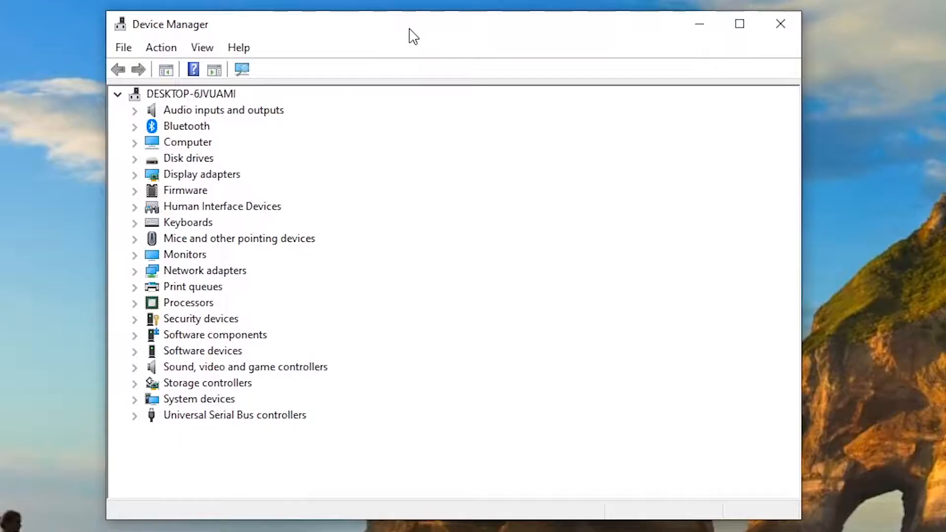
mouse_move(138, 166)
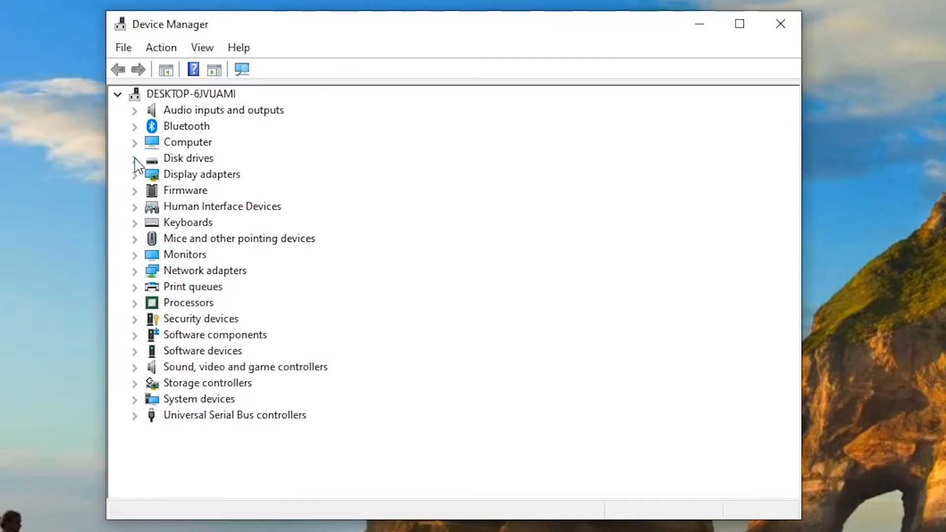
right_click(220, 174)
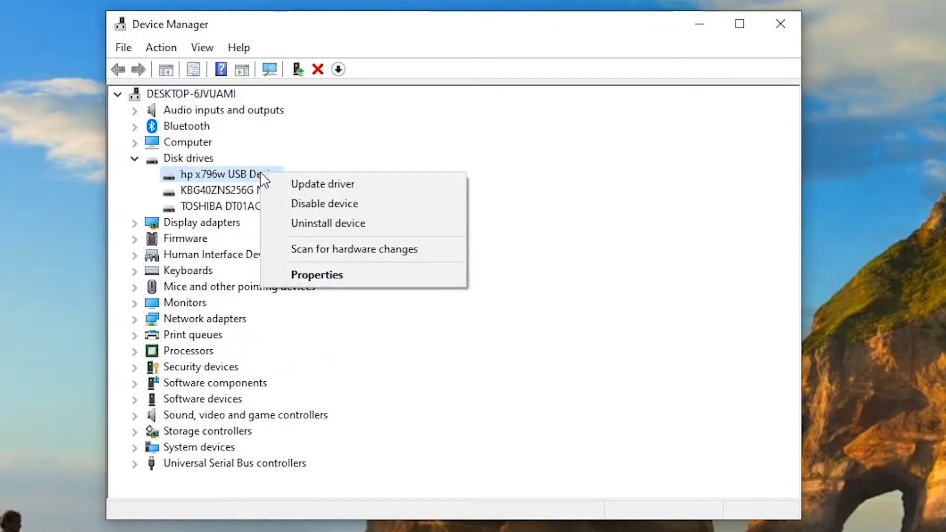
mouse_move(327, 223)
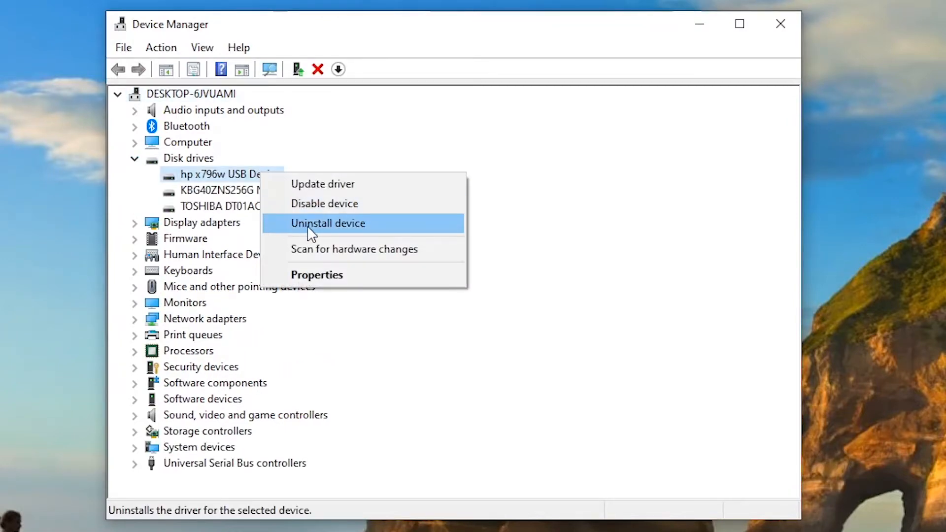
left_click(327, 224)
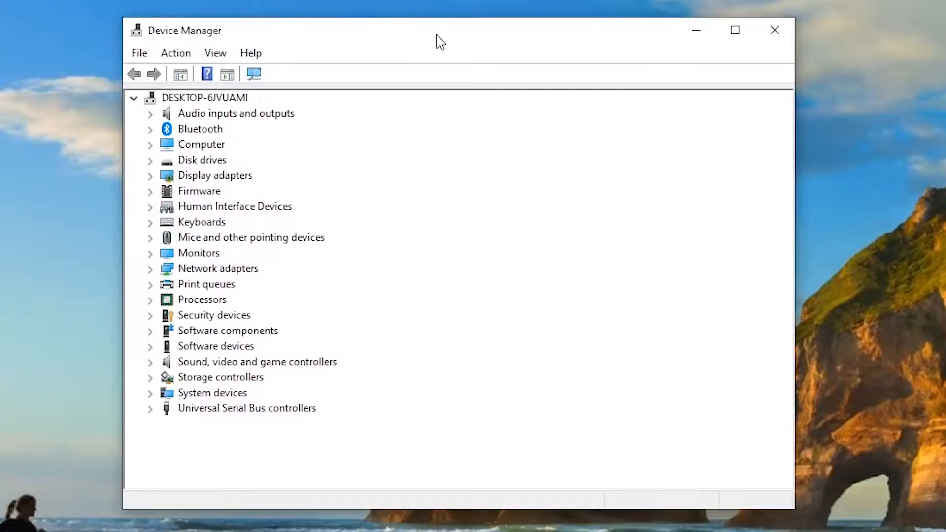
mouse_move(372, 124)
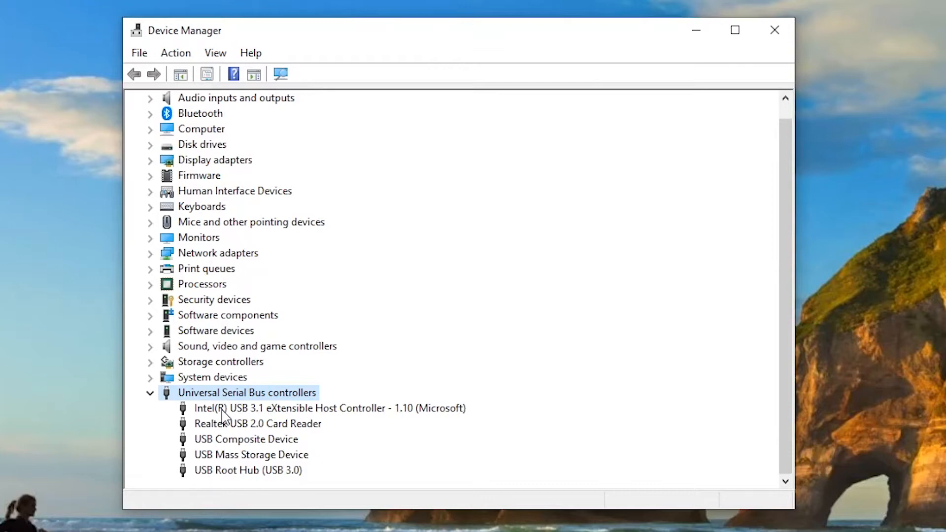
mouse_move(320, 423)
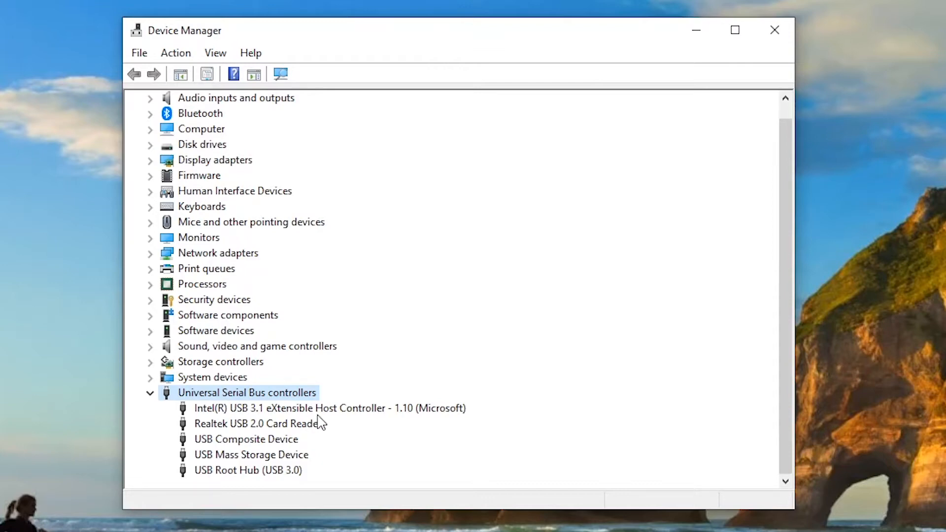
Step: Search automatically for a newer USB Composite Device driver; the current one is already best
right_click(247, 439)
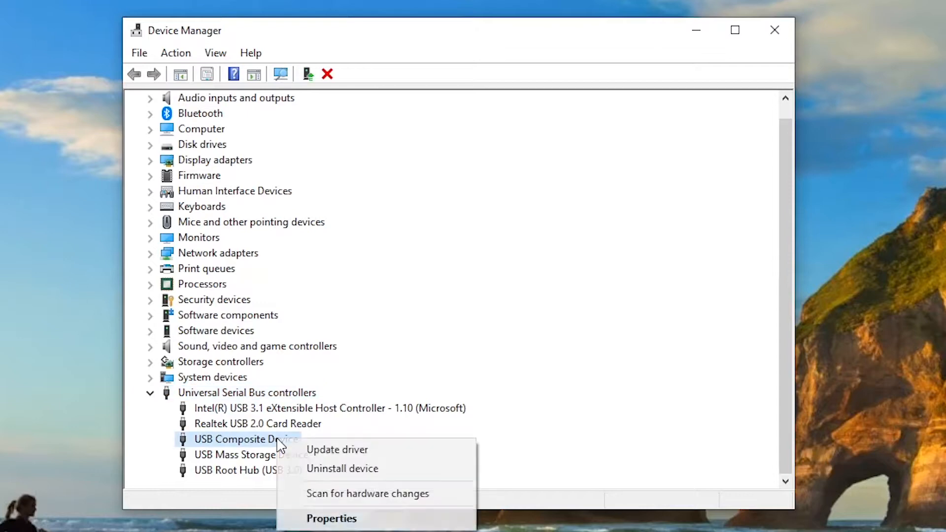
left_click(337, 449)
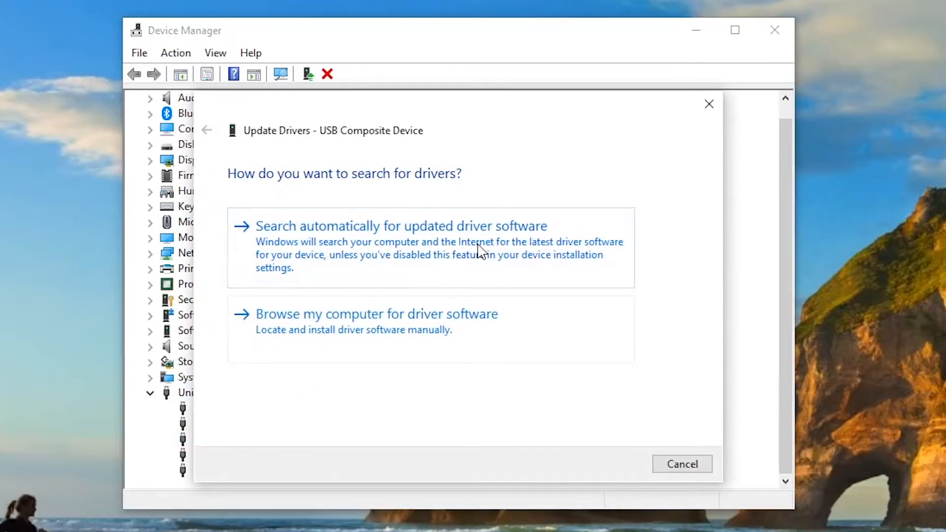
left_click(401, 226)
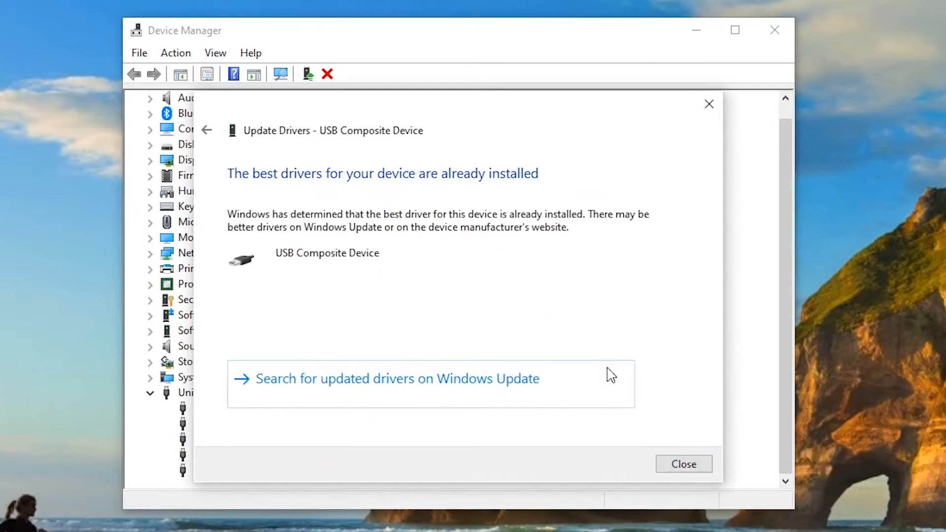
left_click(684, 464)
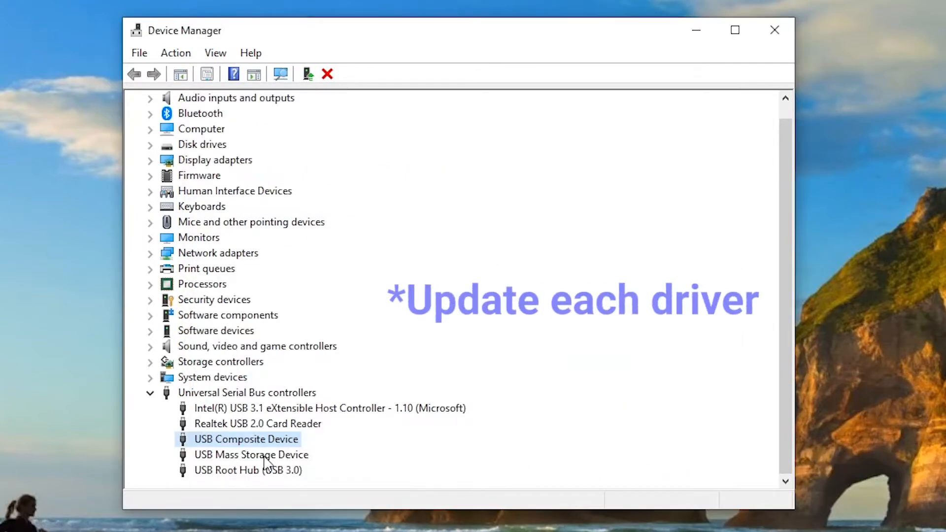
Step: Search automatically for an updated USB Mass Storage Device driver
right_click(251, 455)
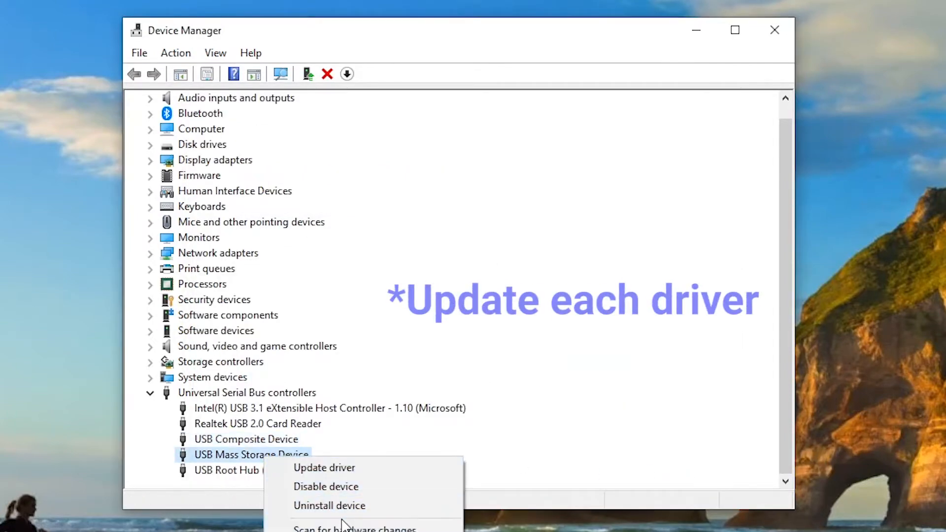
left_click(324, 467)
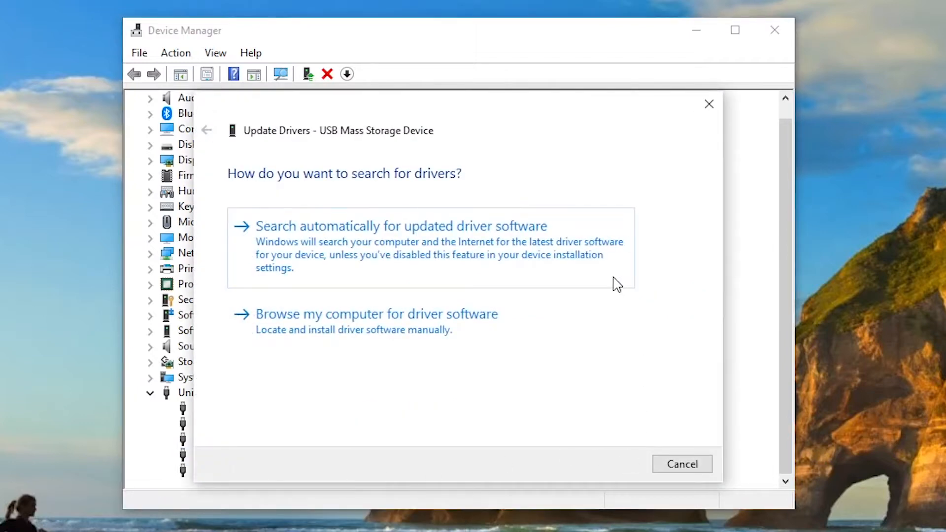
left_click(401, 226)
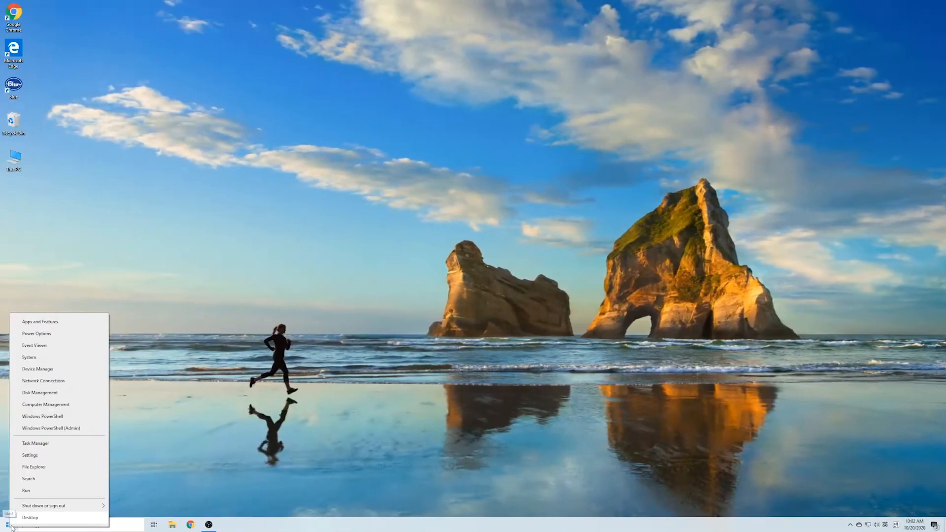
Step: Reopen Device Manager and uninstall the Realtek USB 2.0 Card Reader under Universal Serial Bus controllers
left_click(38, 369)
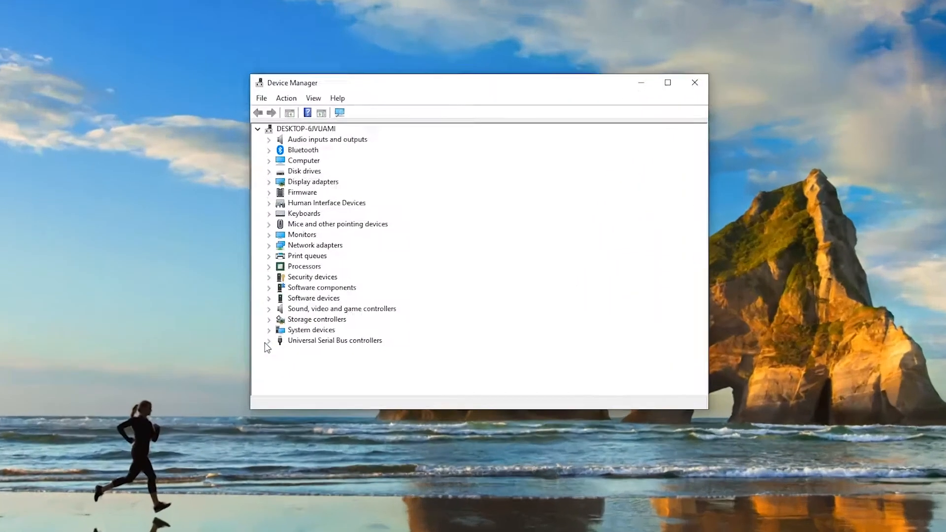
left_click(269, 341)
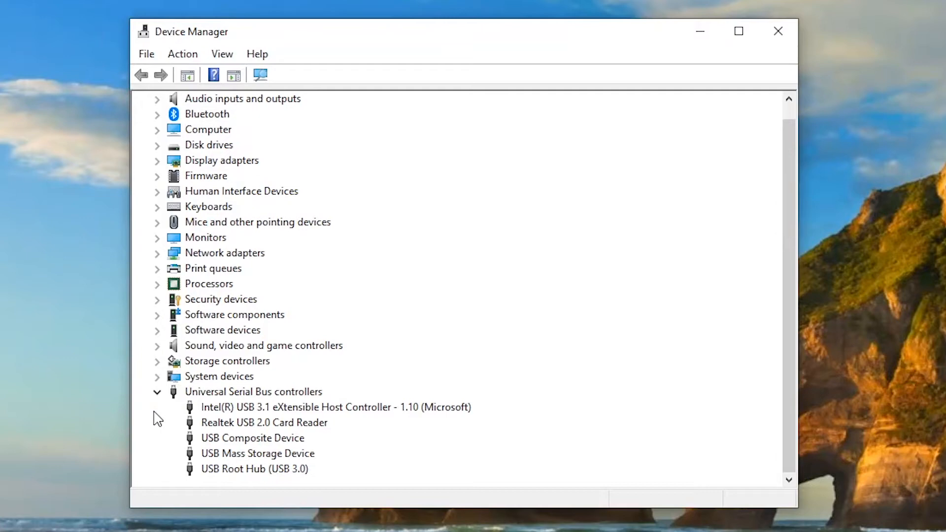
mouse_move(241, 428)
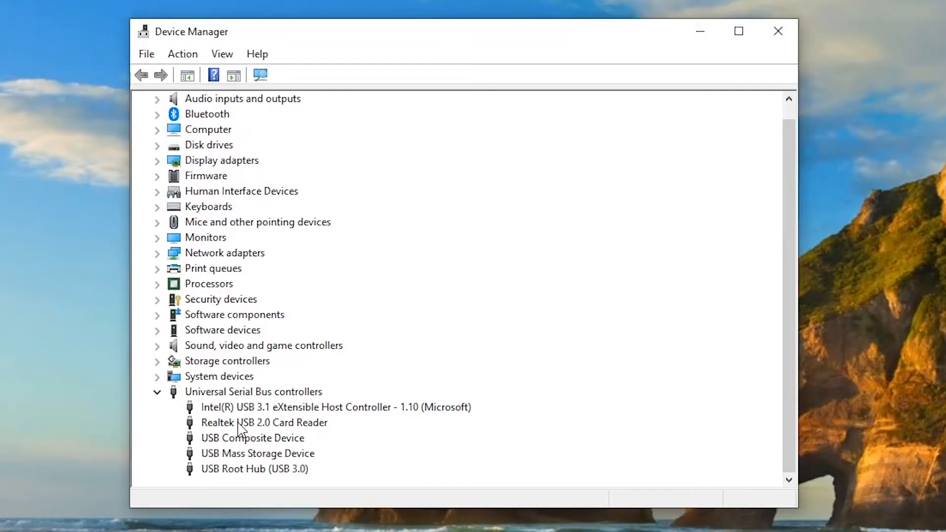
right_click(264, 423)
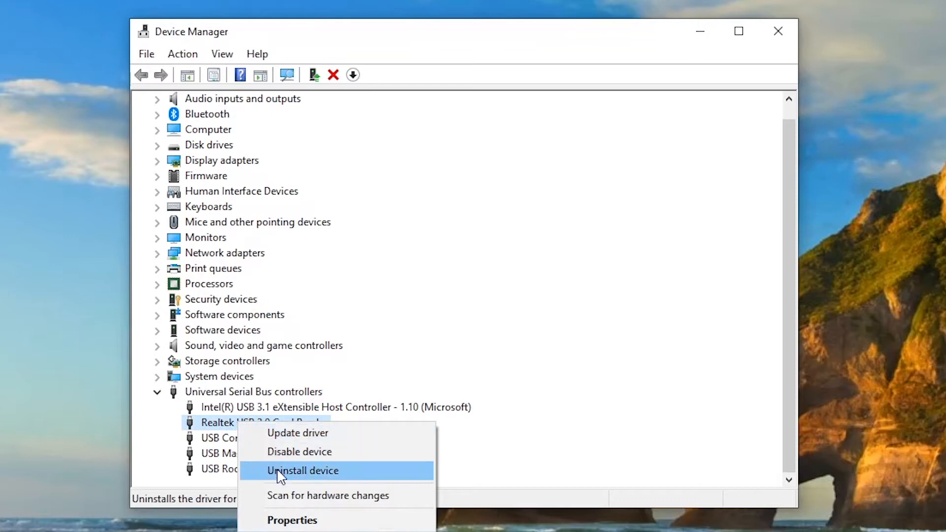
left_click(302, 470)
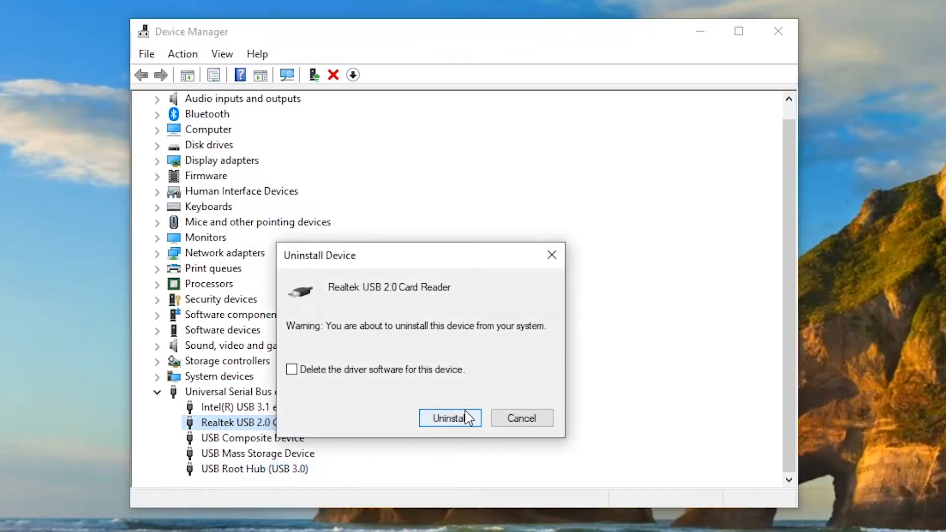
left_click(449, 418)
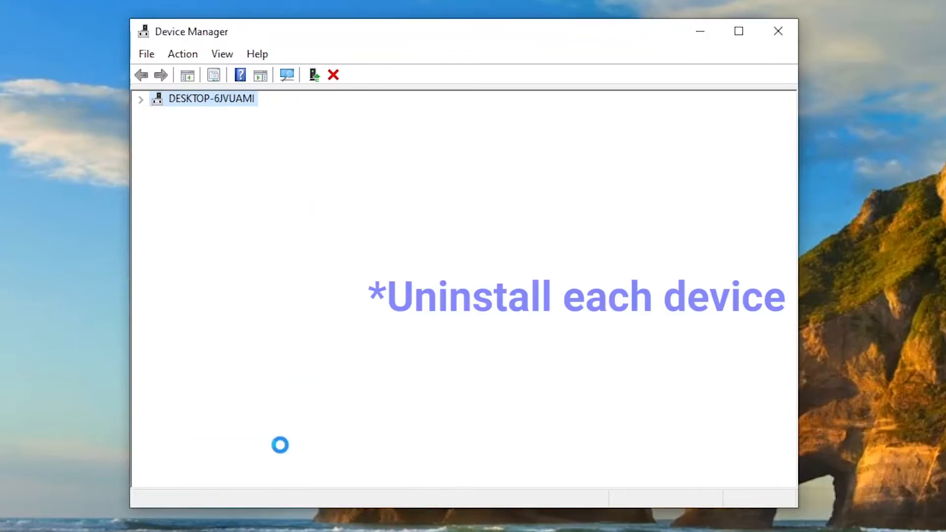
Step: Uninstall the USB Composite Device, confirming in the dialog
right_click(236, 438)
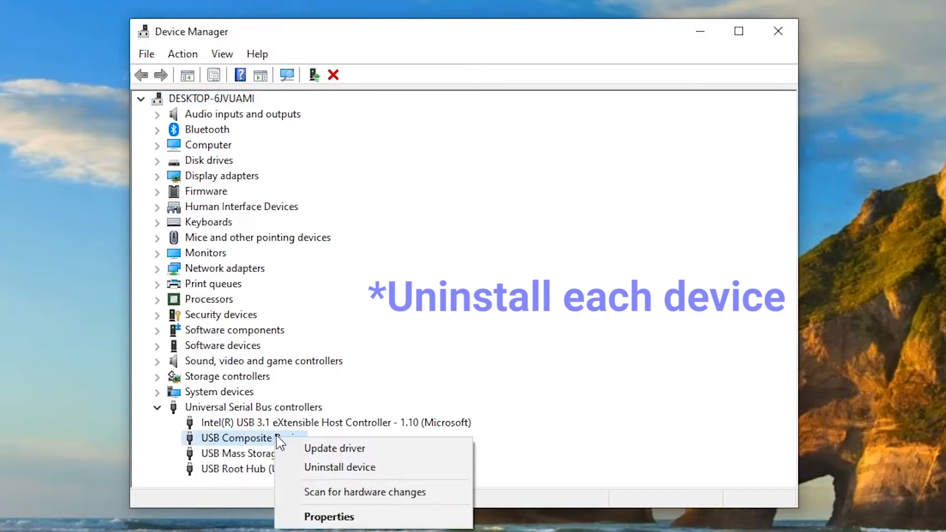
left_click(339, 468)
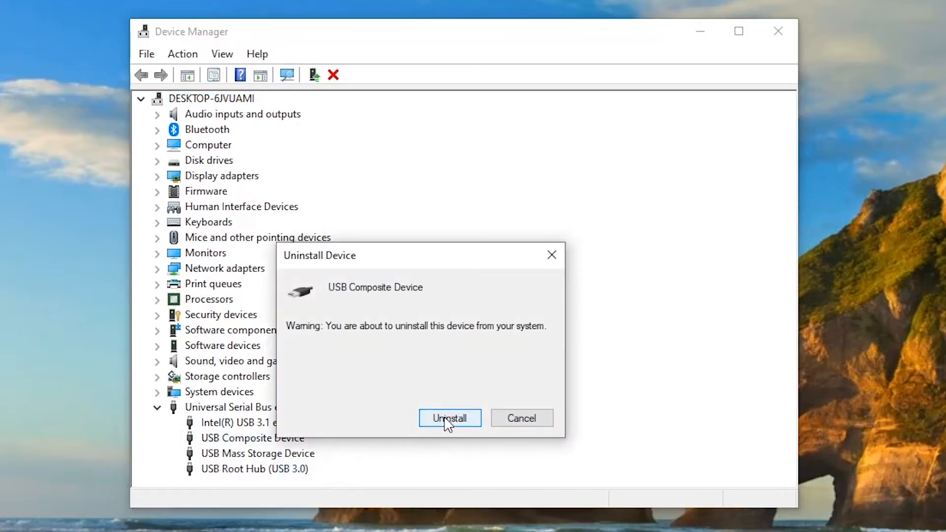
left_click(450, 418)
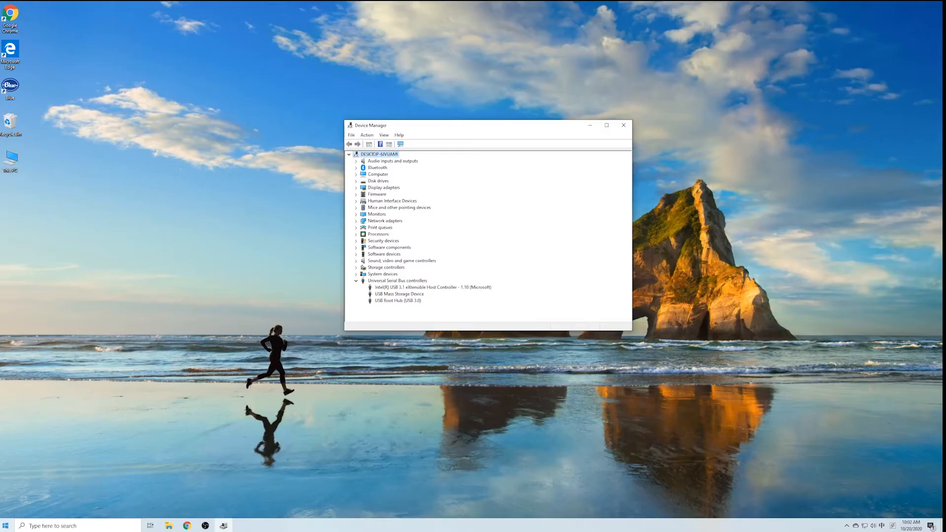
left_click(6, 525)
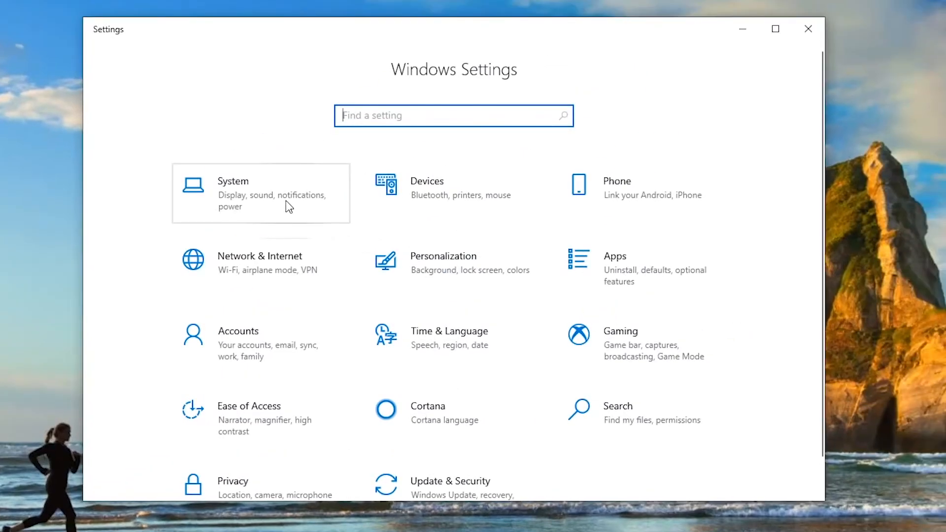
Step: Go to System > Power & sleep and open Additional power settings
left_click(232, 193)
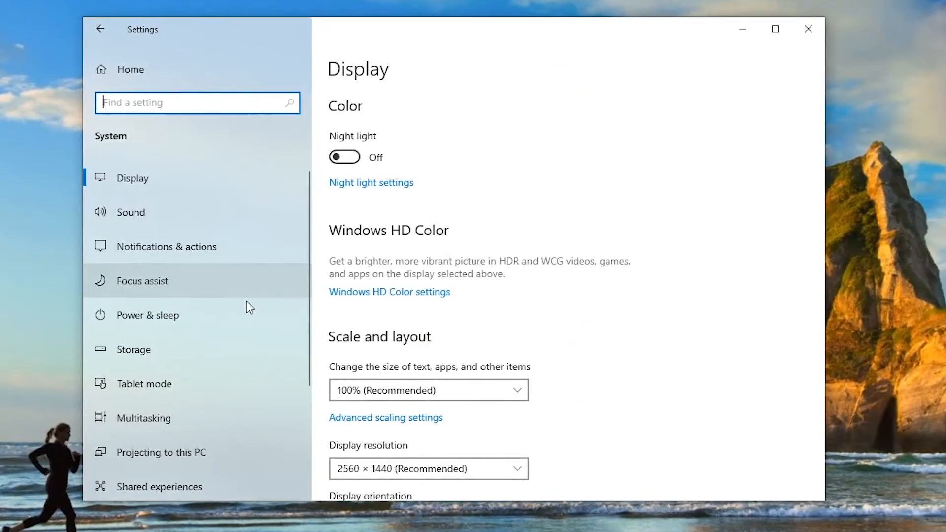
left_click(146, 315)
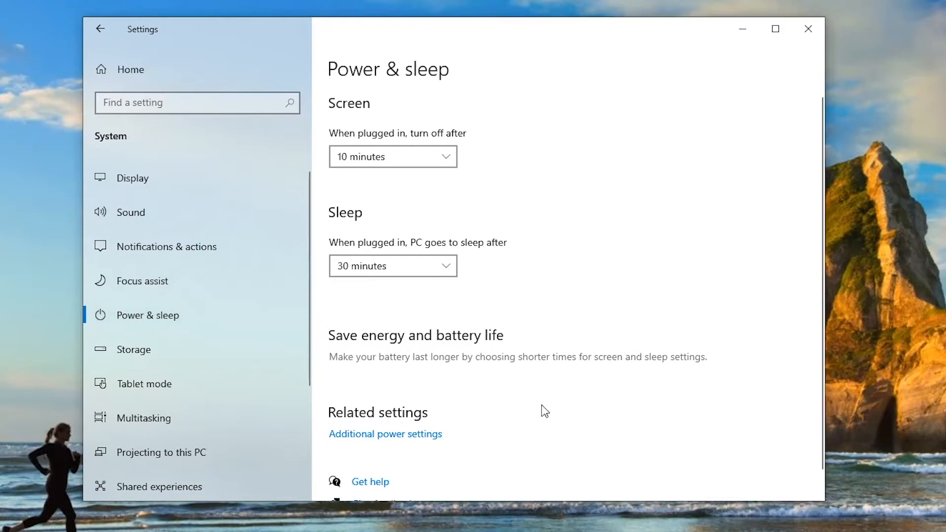
scroll("down", 3)
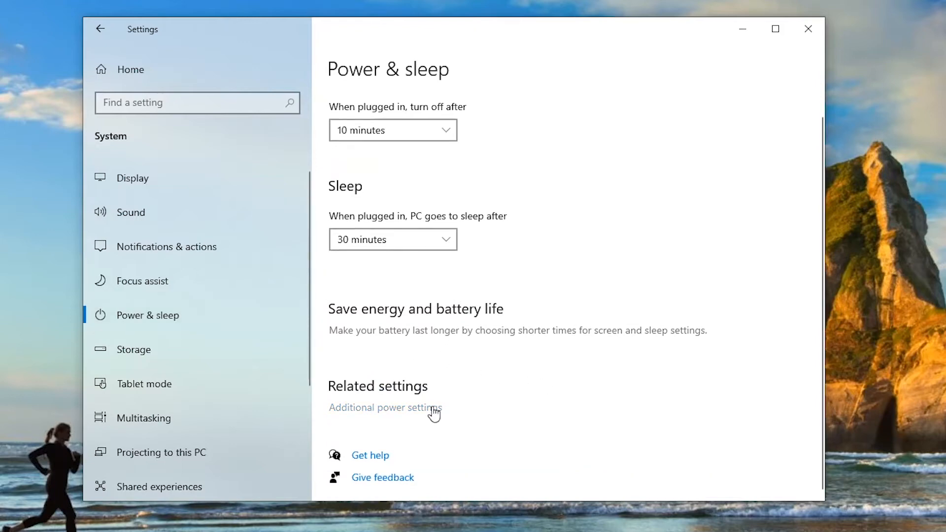
left_click(384, 407)
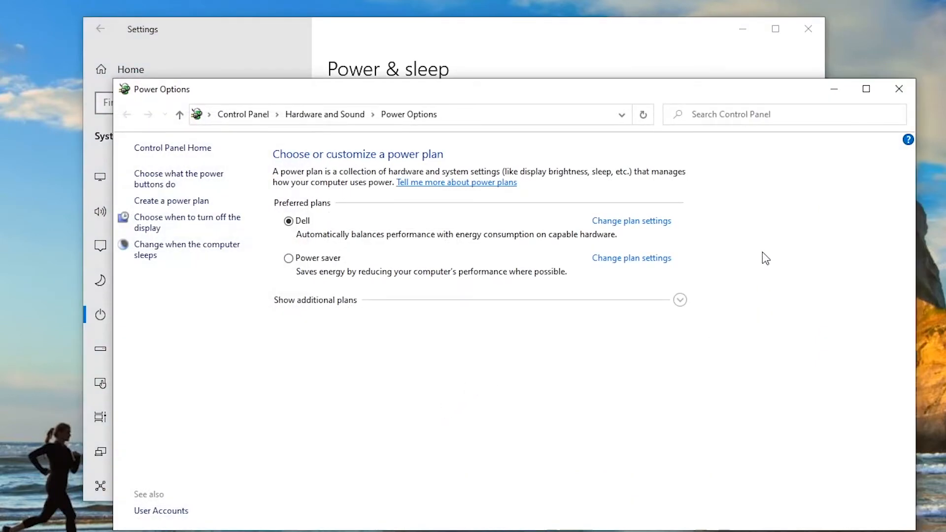
Step: Set the Dell plan's USB selective suspend setting to Disabled in advanced power settings and confirm with OK
left_click(631, 220)
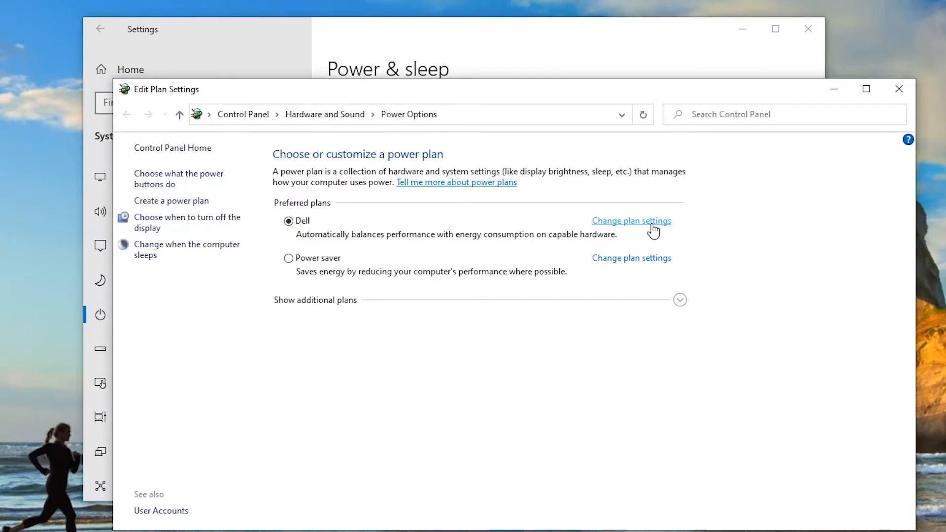
left_click(631, 221)
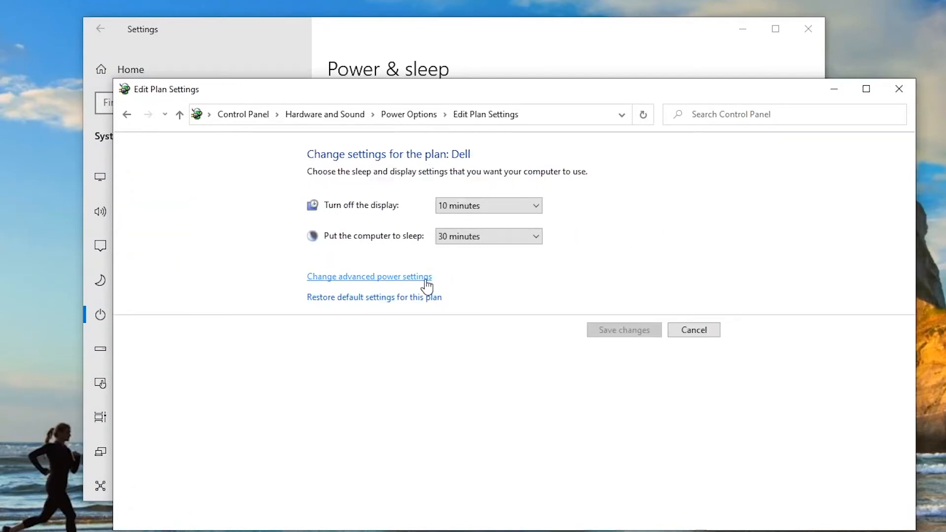
left_click(369, 276)
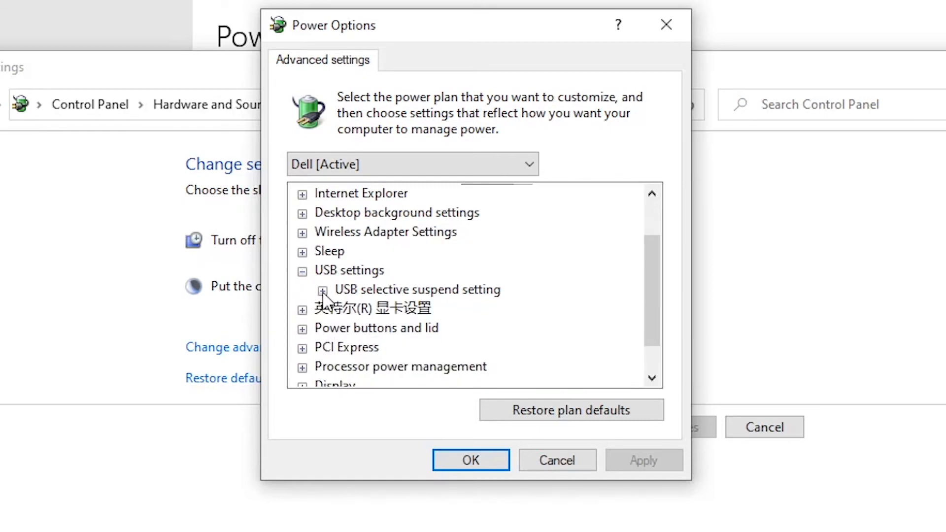
left_click(323, 290)
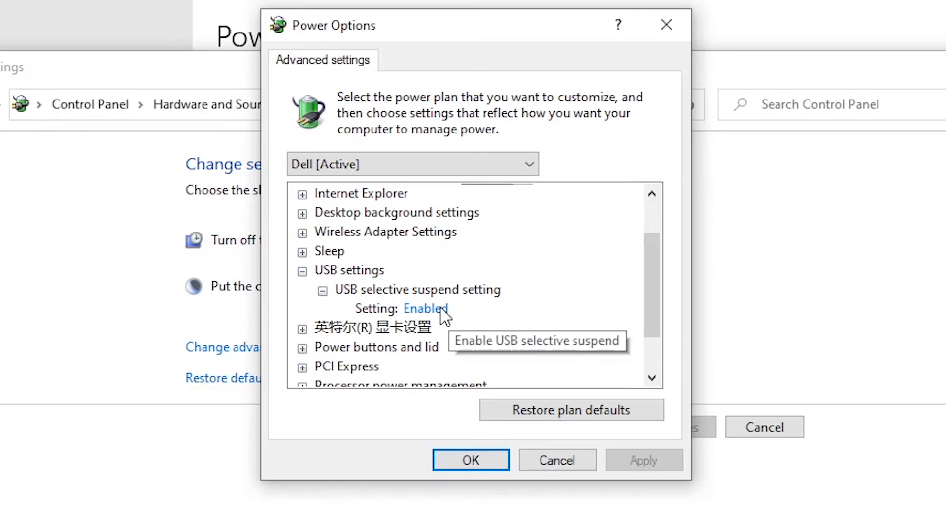
left_click(426, 308)
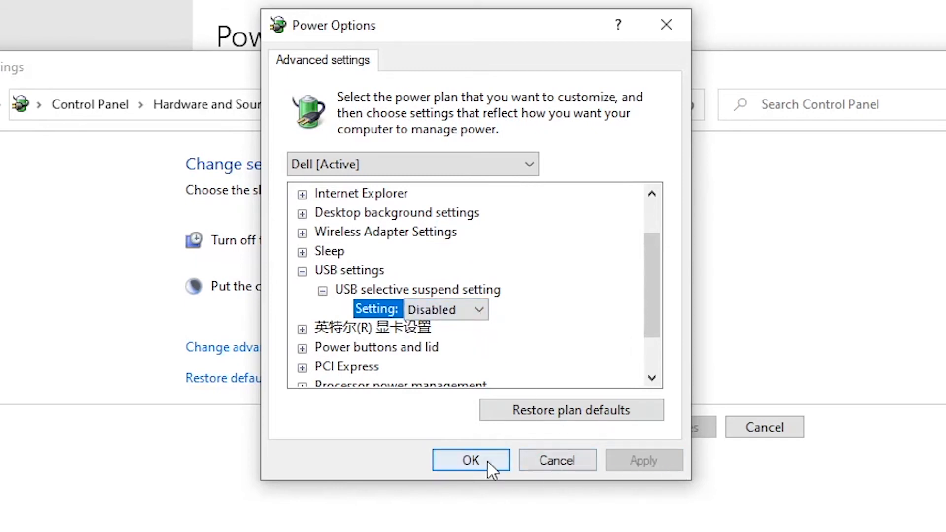
left_click(470, 460)
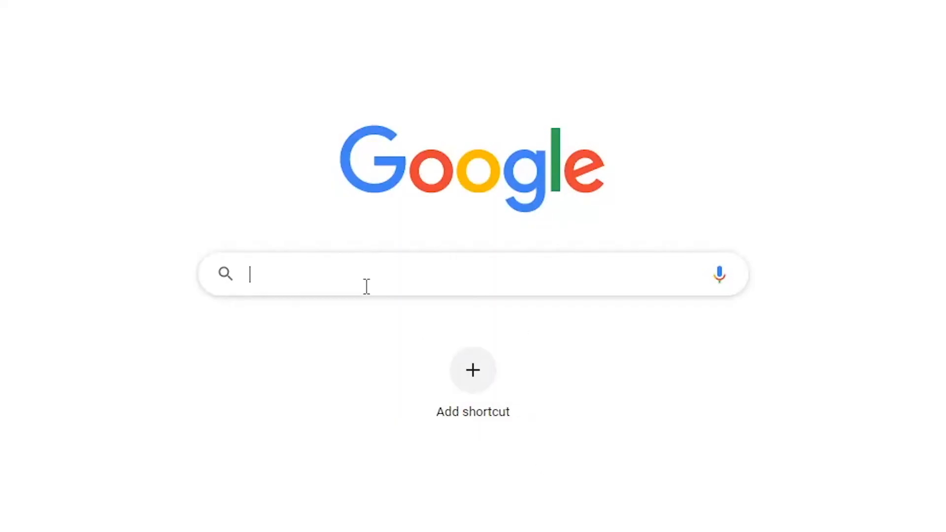
Step: Search Google for 'anyrecover' and scroll the AnyRecover homepage down to Why Choose US
type("anyrecover")
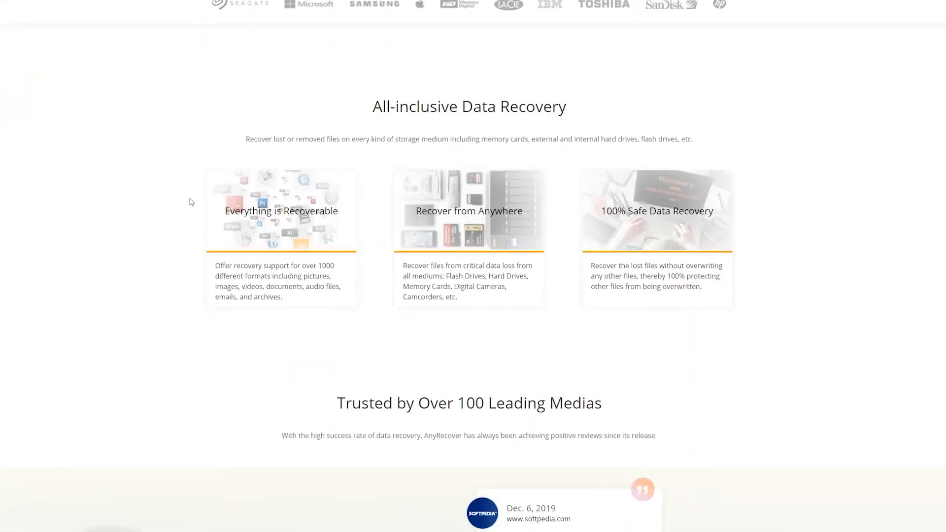
scroll("down", 3)
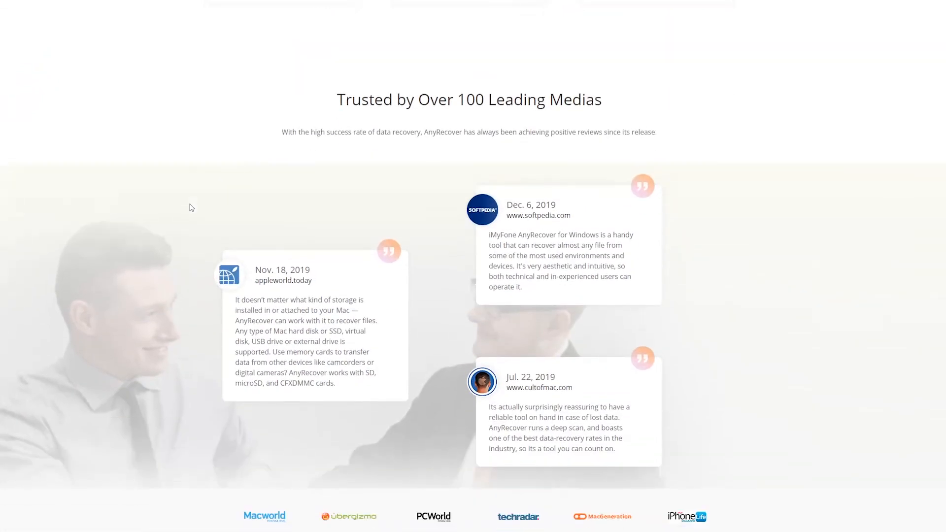
scroll("down", 3)
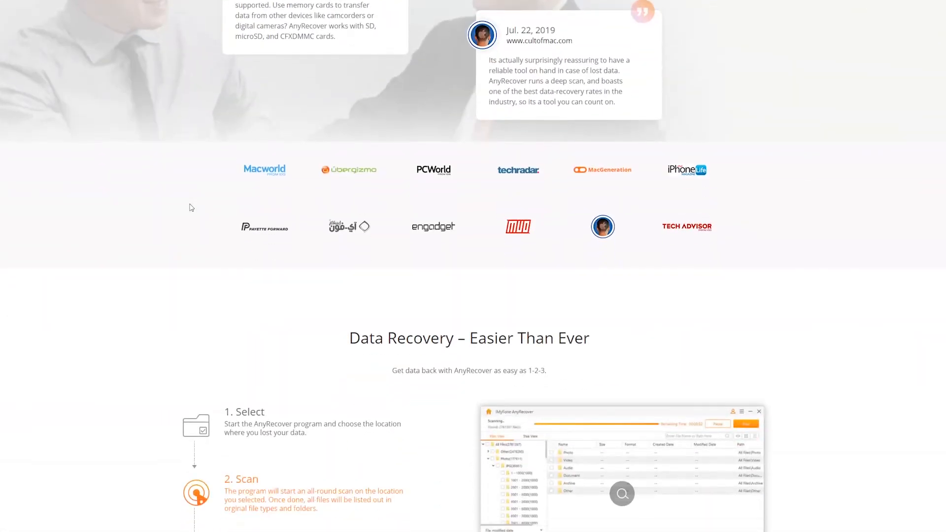
scroll("down", 3)
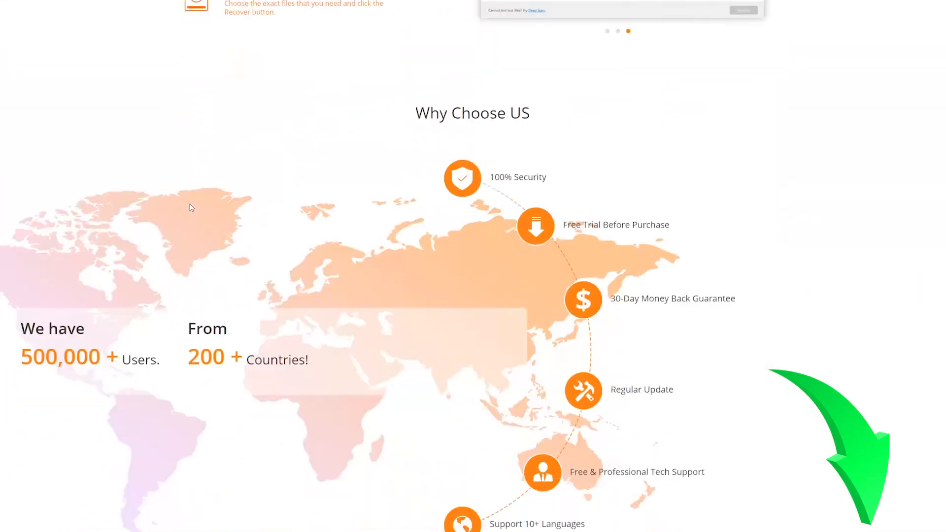